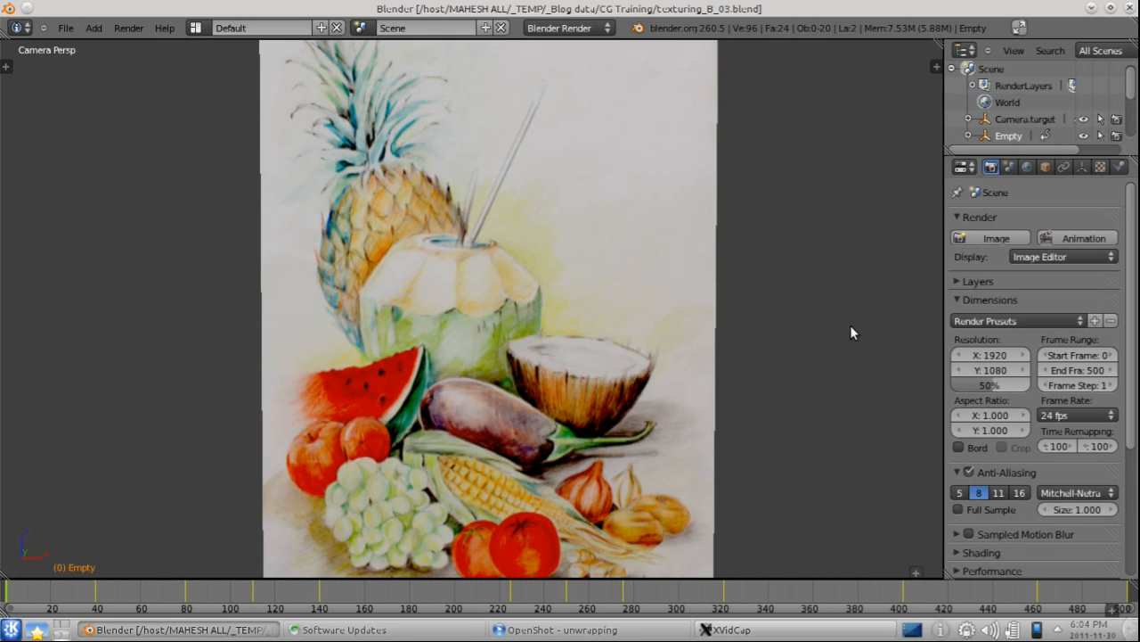
{"action": "mouse_move", "coordinate": [820, 342]}
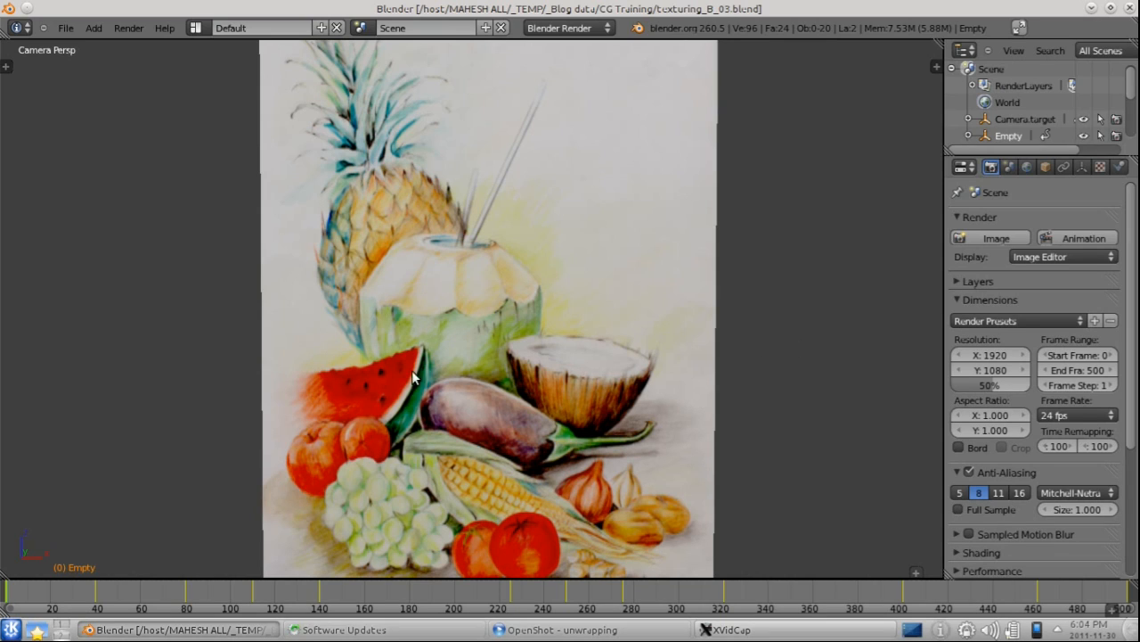
{"action": "mouse_move", "coordinate": [446, 370]}
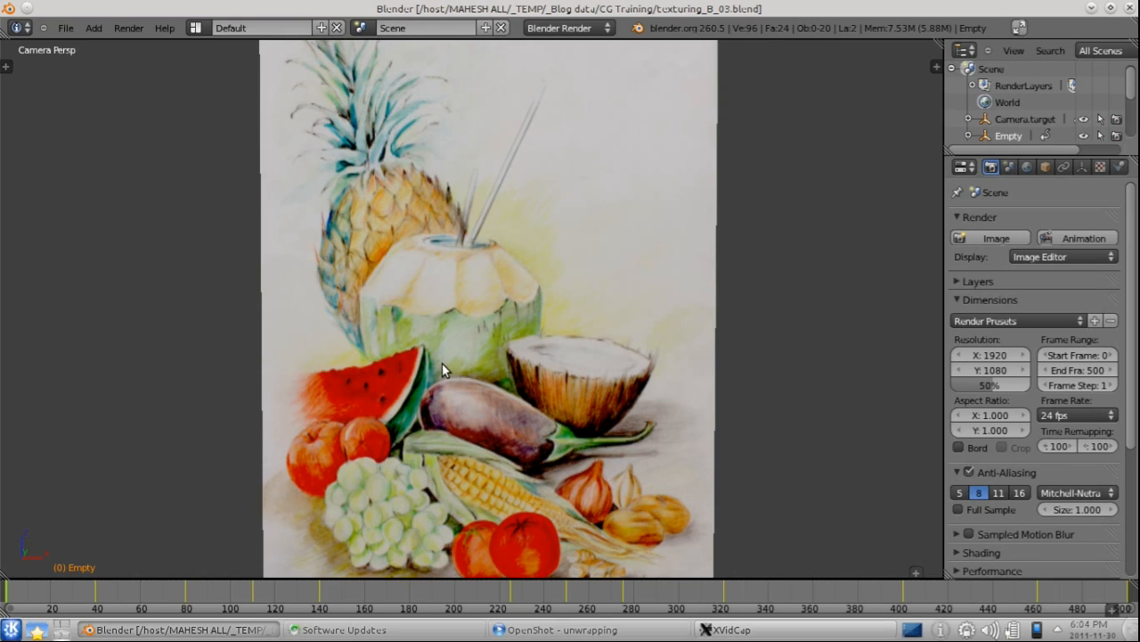
{"action": "mouse_move", "coordinate": [369, 450]}
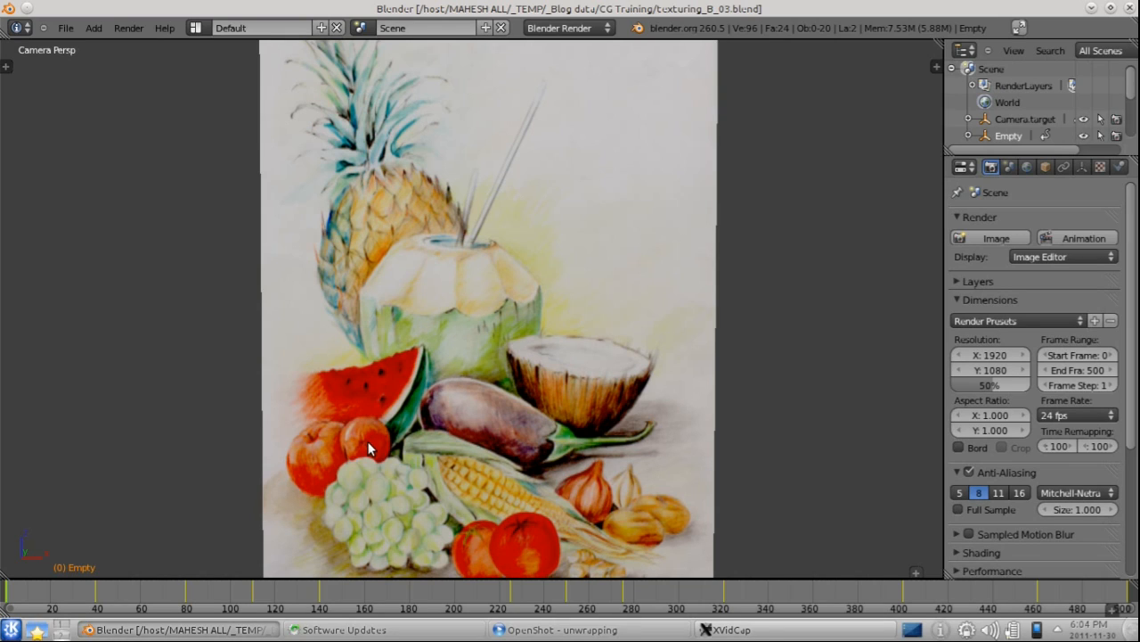
{"action": "mouse_move", "coordinate": [345, 465]}
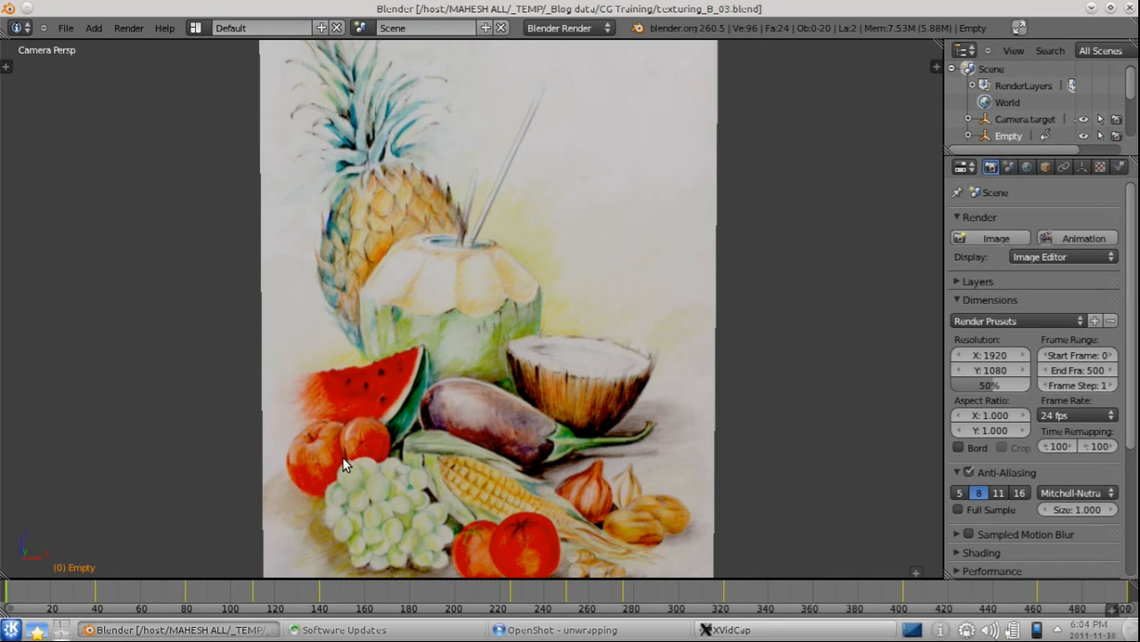
{"action": "mouse_move", "coordinate": [180, 527]}
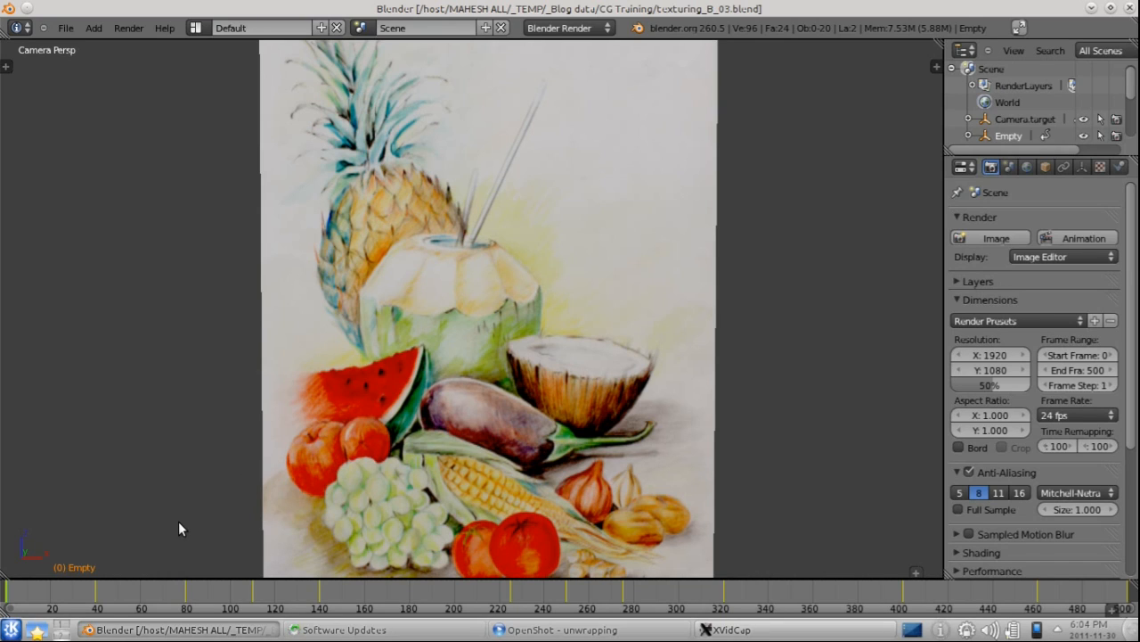
{"action": "mouse_move", "coordinate": [46, 563]}
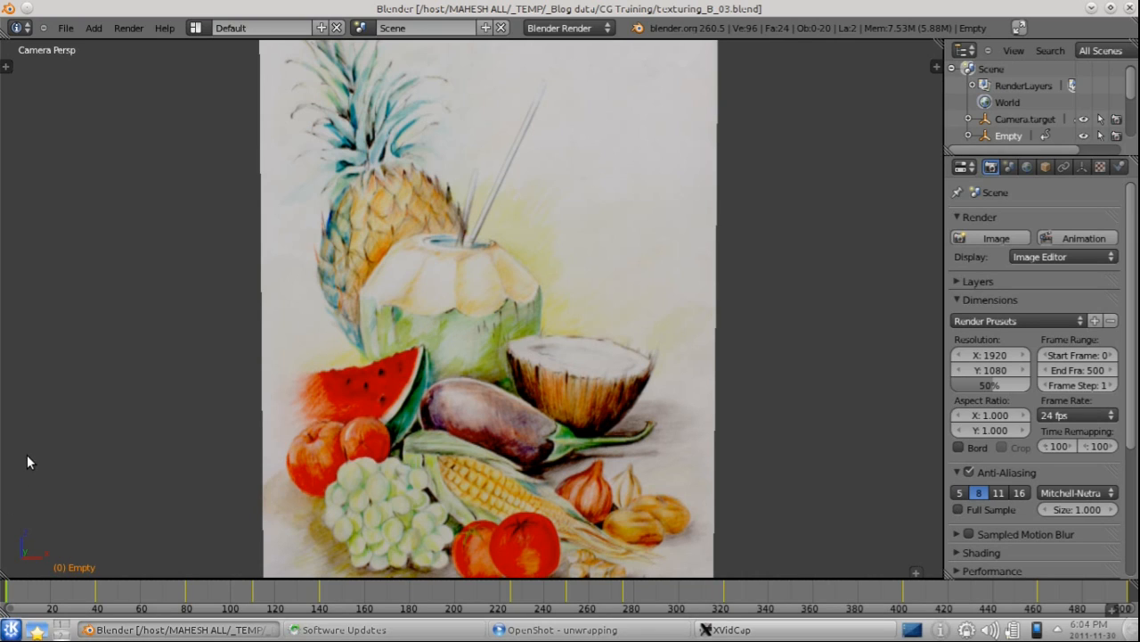
{"action": "mouse_move", "coordinate": [13, 597]}
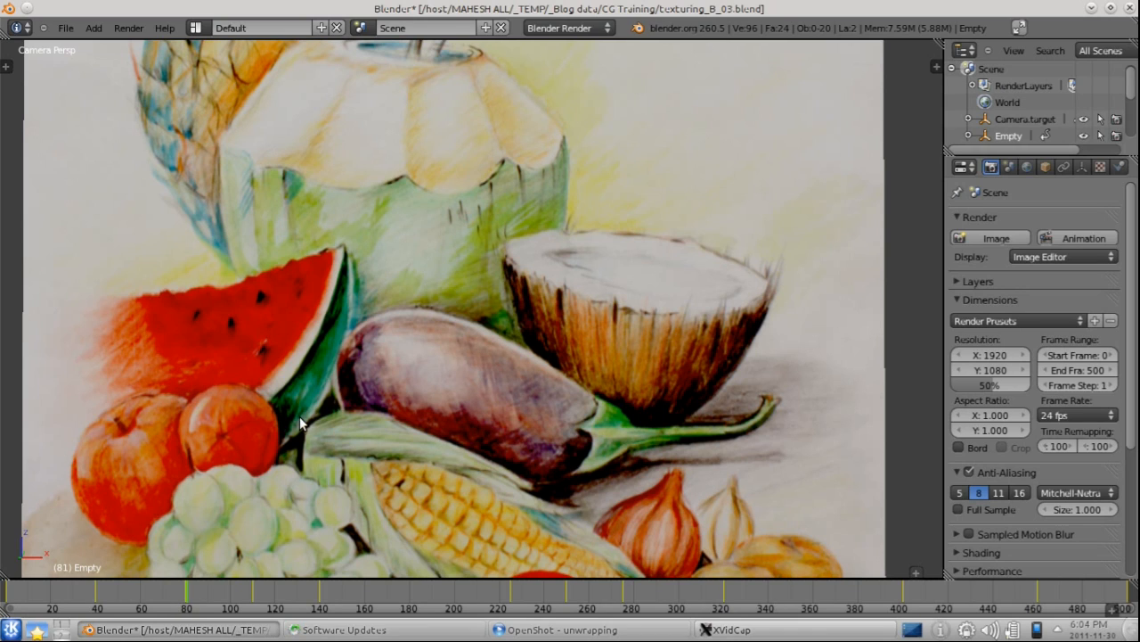
{"action": "mouse_move", "coordinate": [290, 395]}
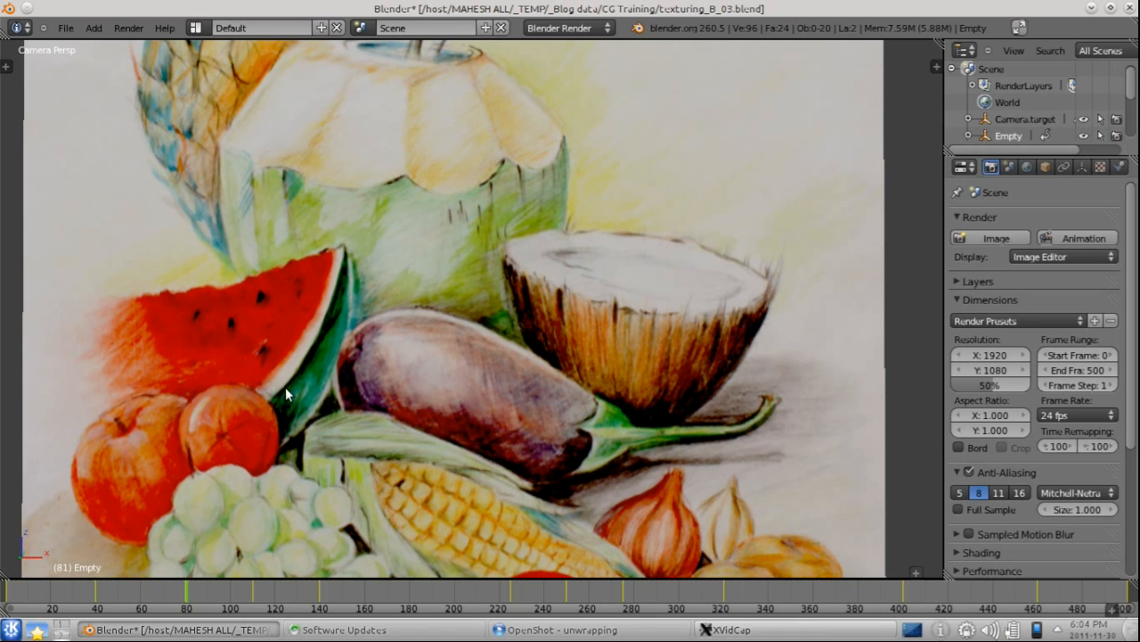
{"action": "mouse_move", "coordinate": [287, 435]}
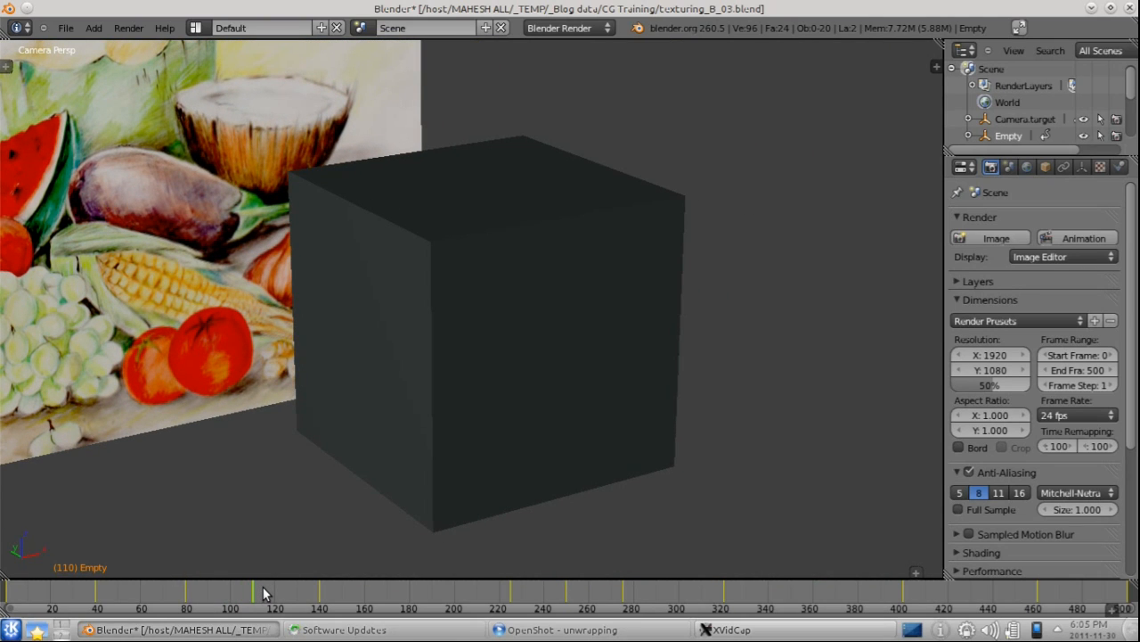
{"action": "mouse_move", "coordinate": [454, 384]}
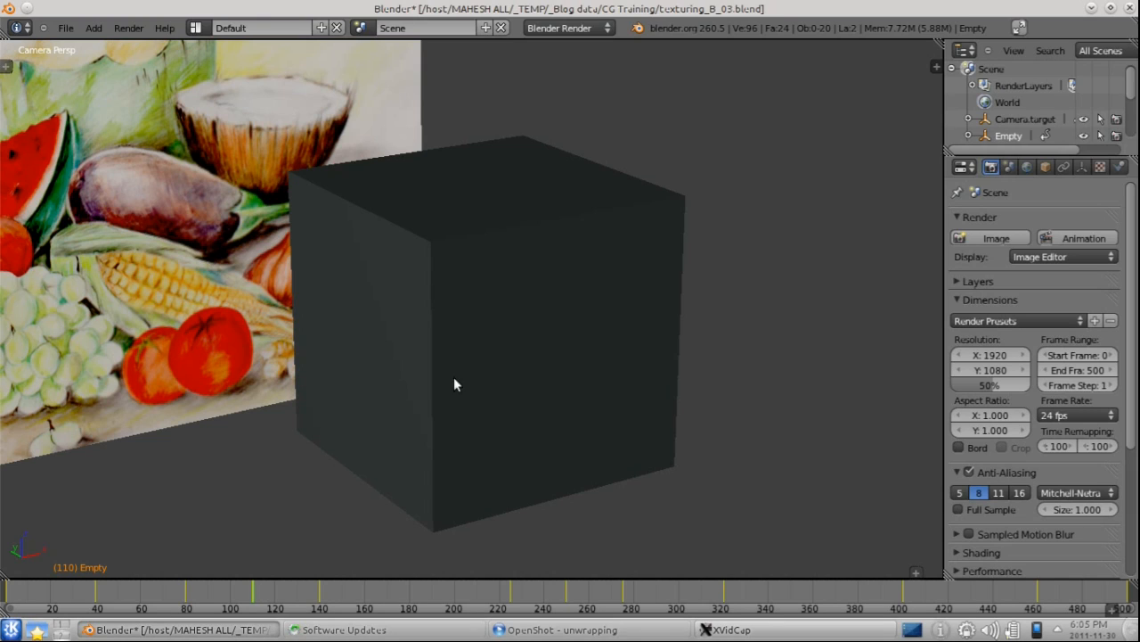
{"action": "mouse_move", "coordinate": [425, 400]}
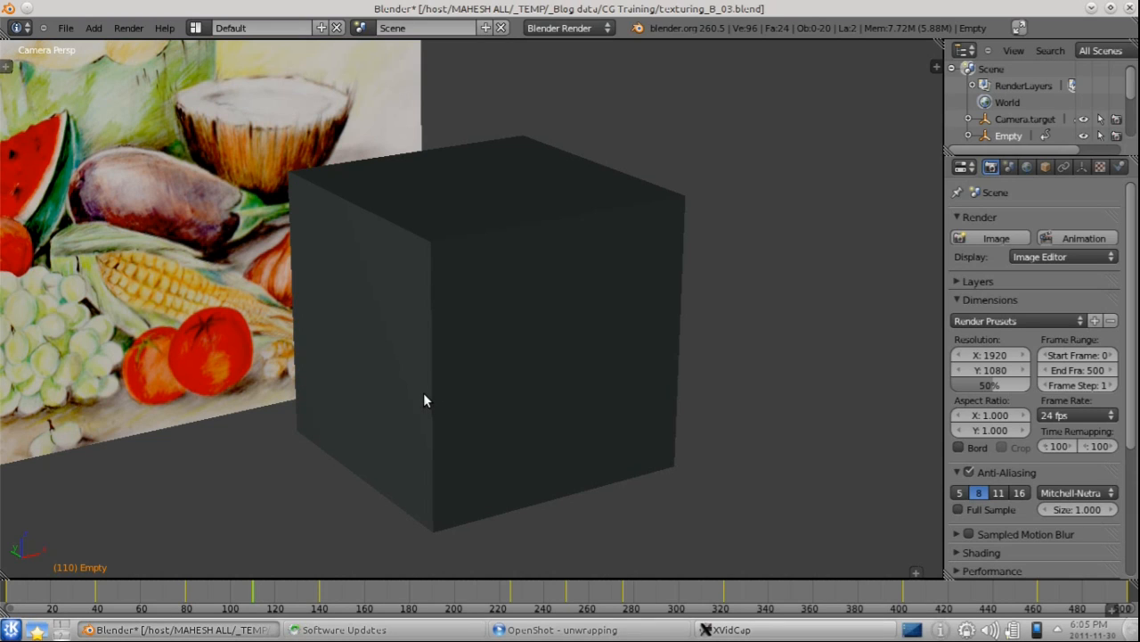
{"action": "mouse_move", "coordinate": [258, 597]}
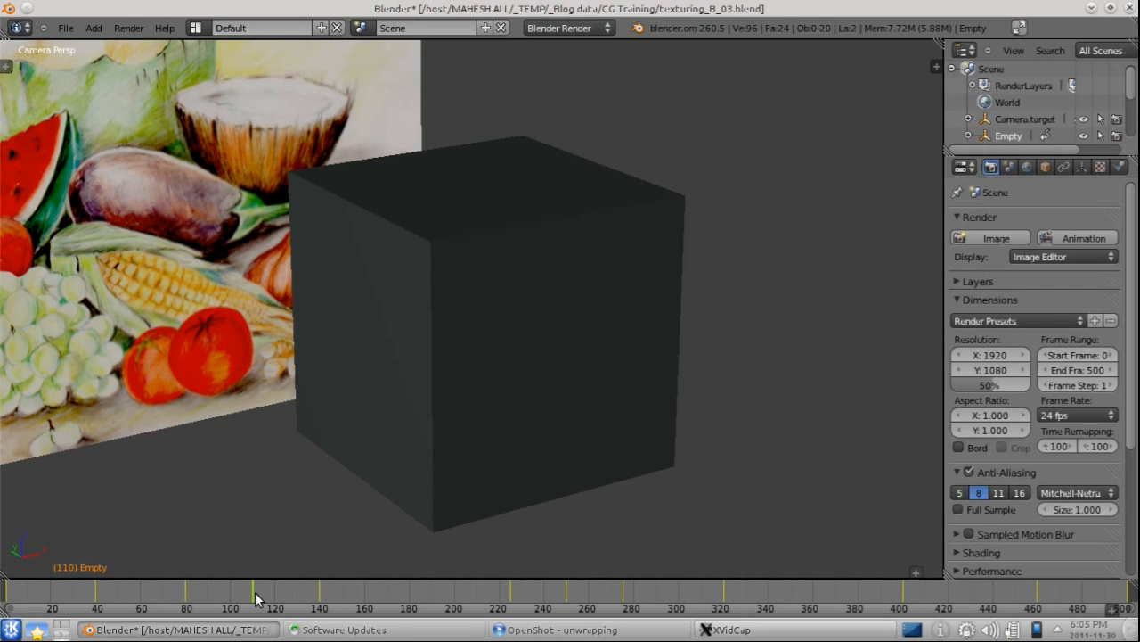
{"action": "mouse_move", "coordinate": [526, 322]}
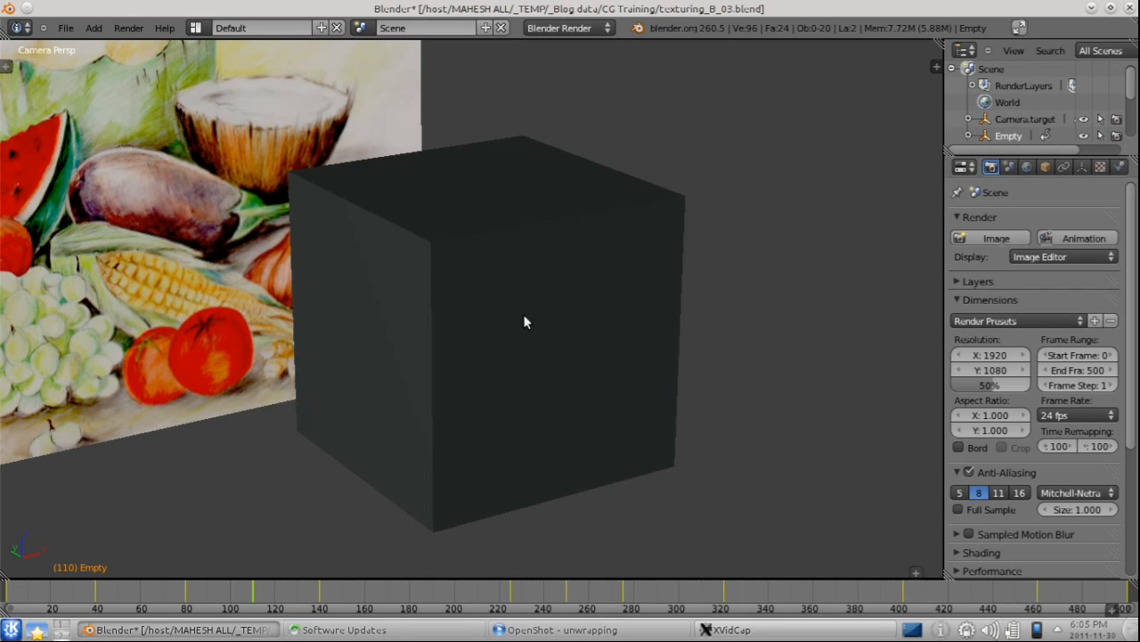
{"action": "mouse_move", "coordinate": [487, 321]}
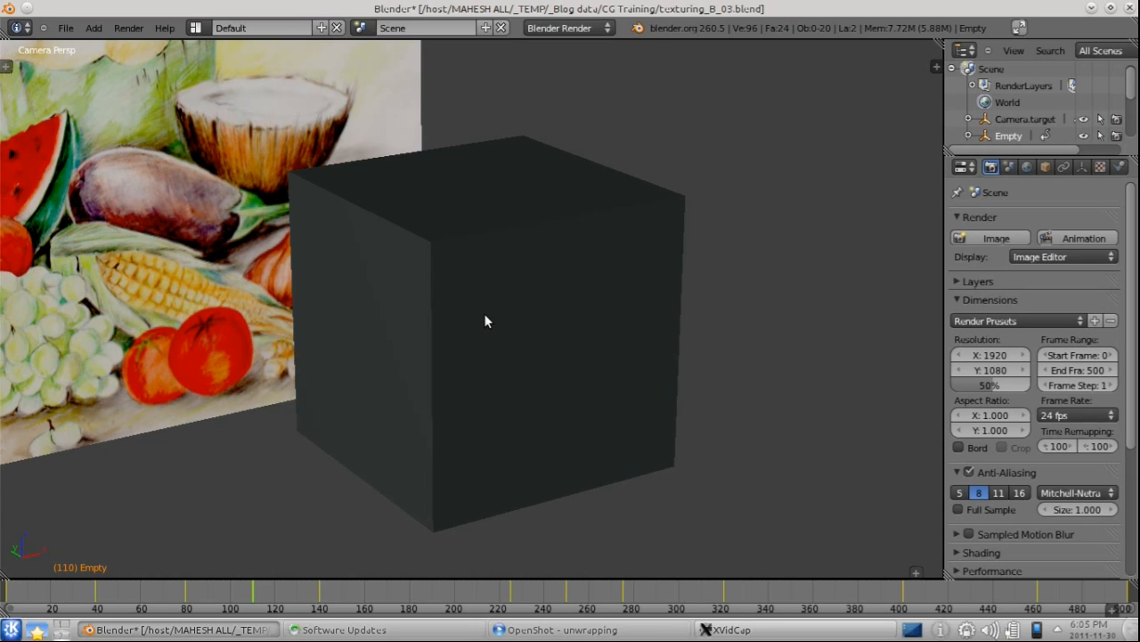
{"action": "mouse_move", "coordinate": [134, 209]}
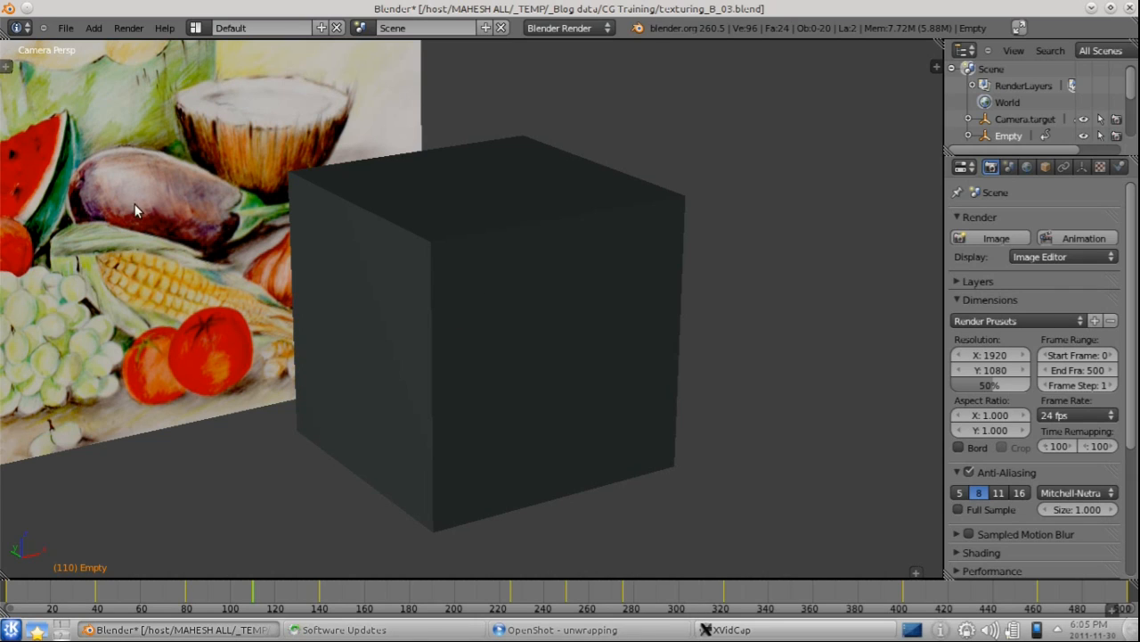
{"action": "mouse_move", "coordinate": [254, 579]}
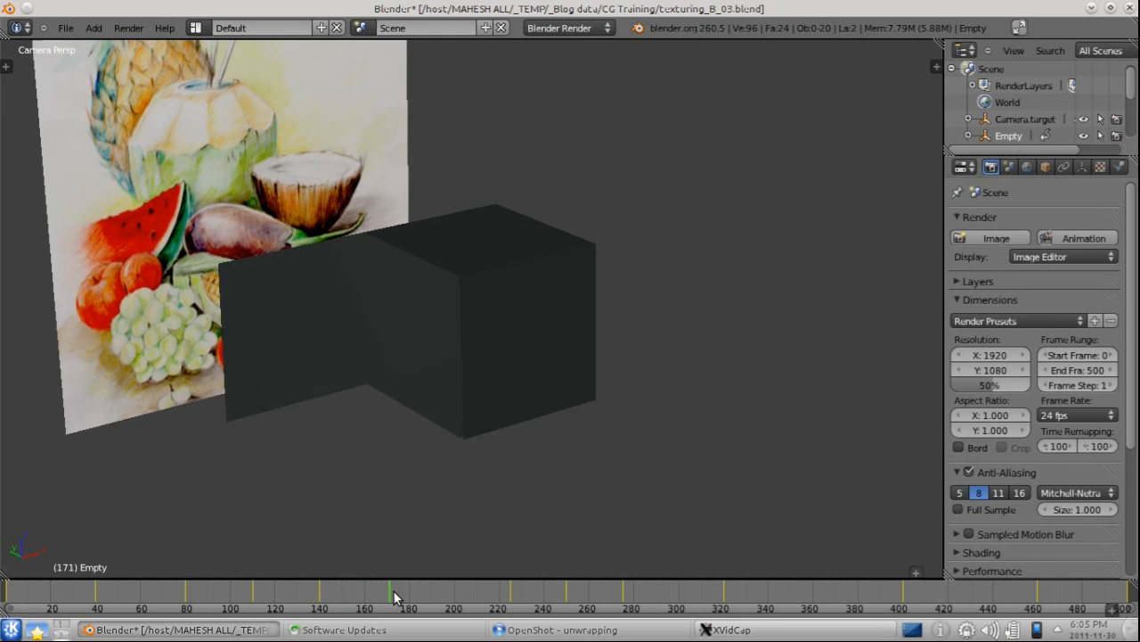
Step: Scrub the timeline to frame 225, where the dark cube lies unfolded flat
{"action": "left_click", "coordinate": [511, 593]}
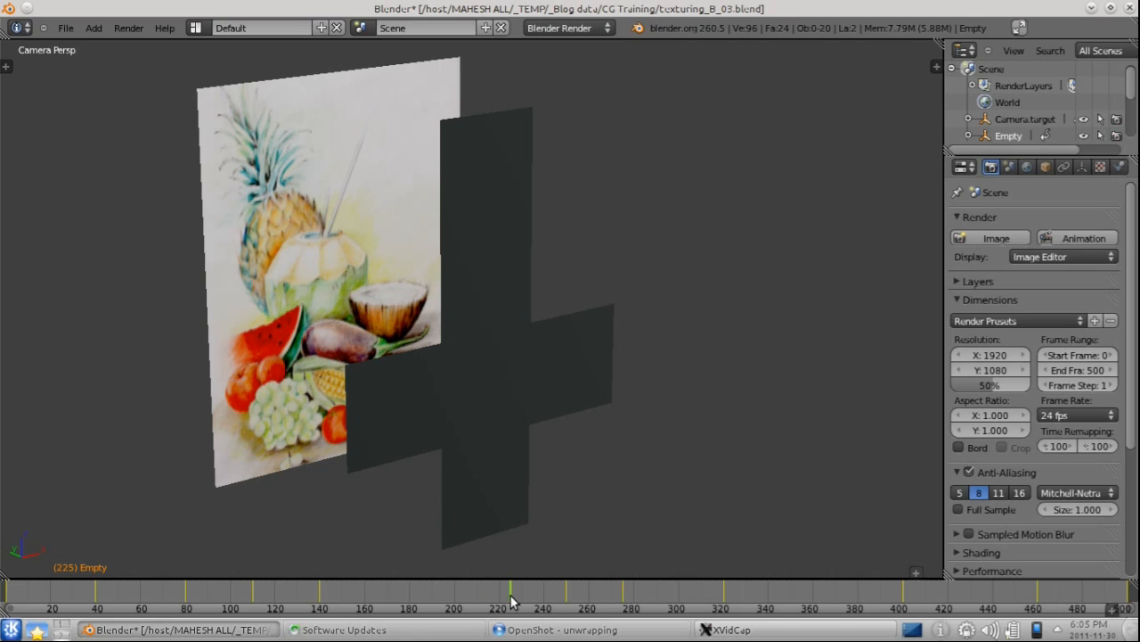
{"action": "mouse_move", "coordinate": [488, 443]}
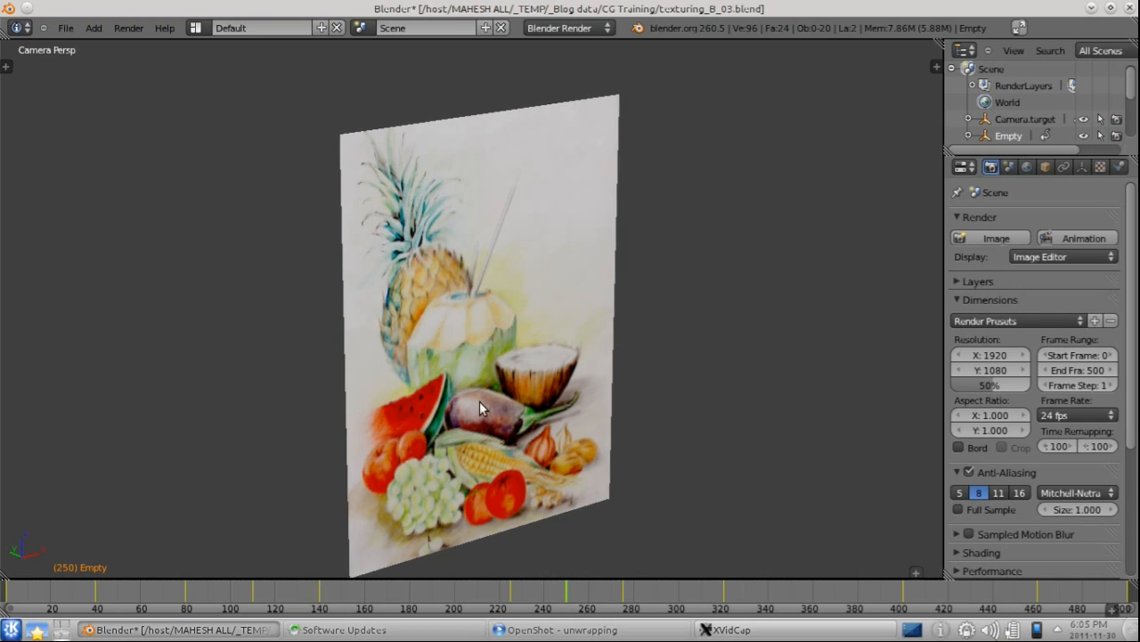
{"action": "mouse_move", "coordinate": [530, 332]}
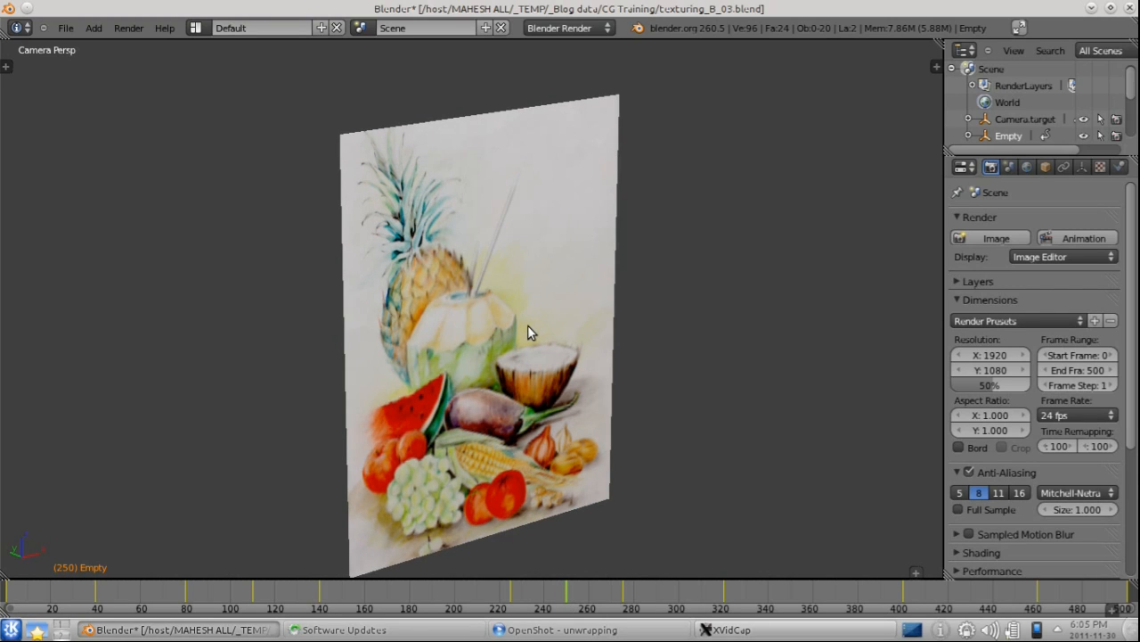
{"action": "mouse_move", "coordinate": [548, 466]}
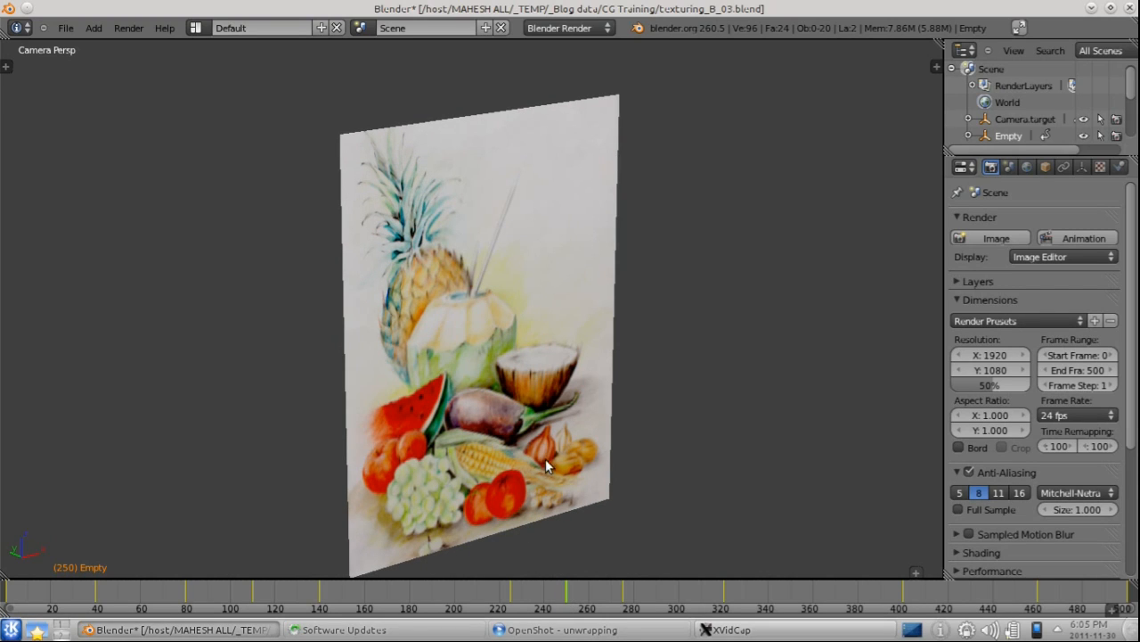
{"action": "mouse_move", "coordinate": [570, 597]}
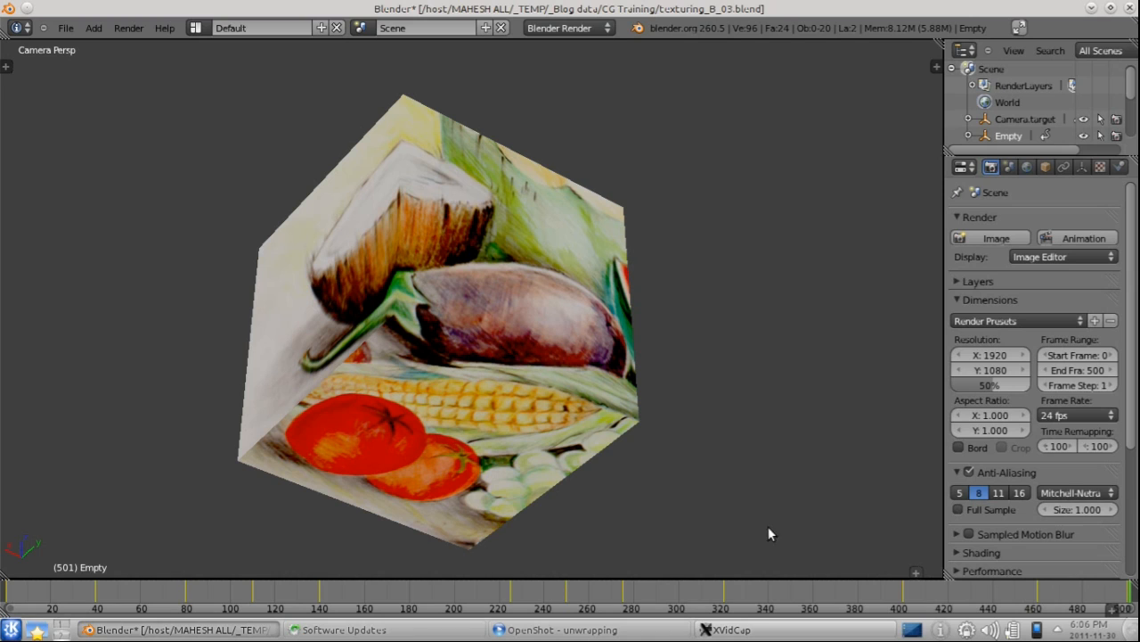
{"action": "mouse_move", "coordinate": [670, 322]}
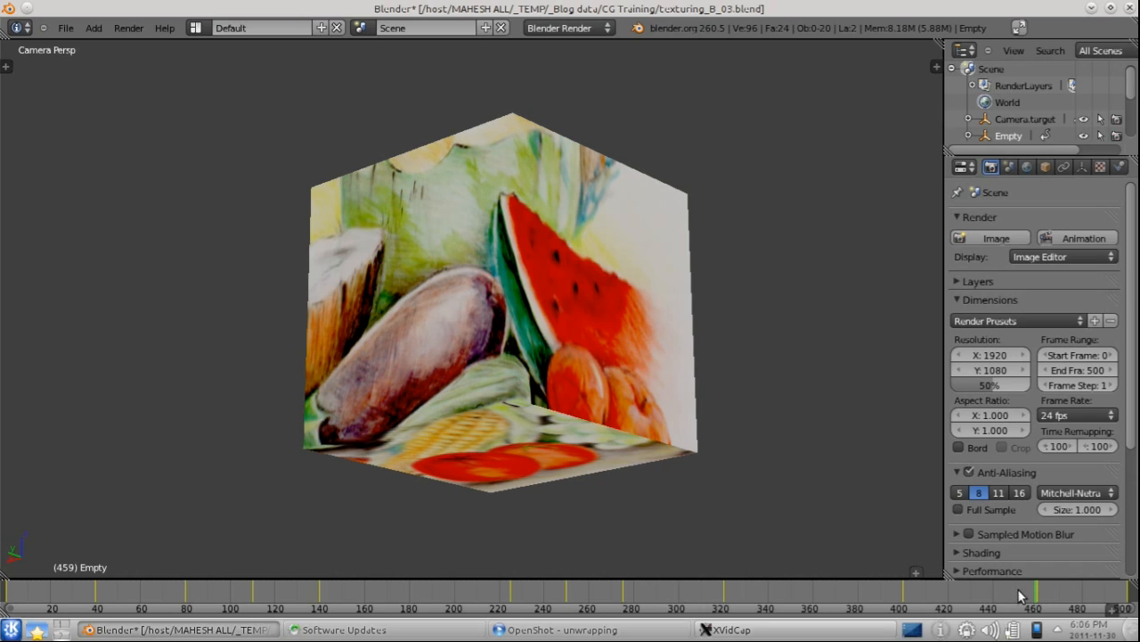
{"action": "mouse_move", "coordinate": [803, 301]}
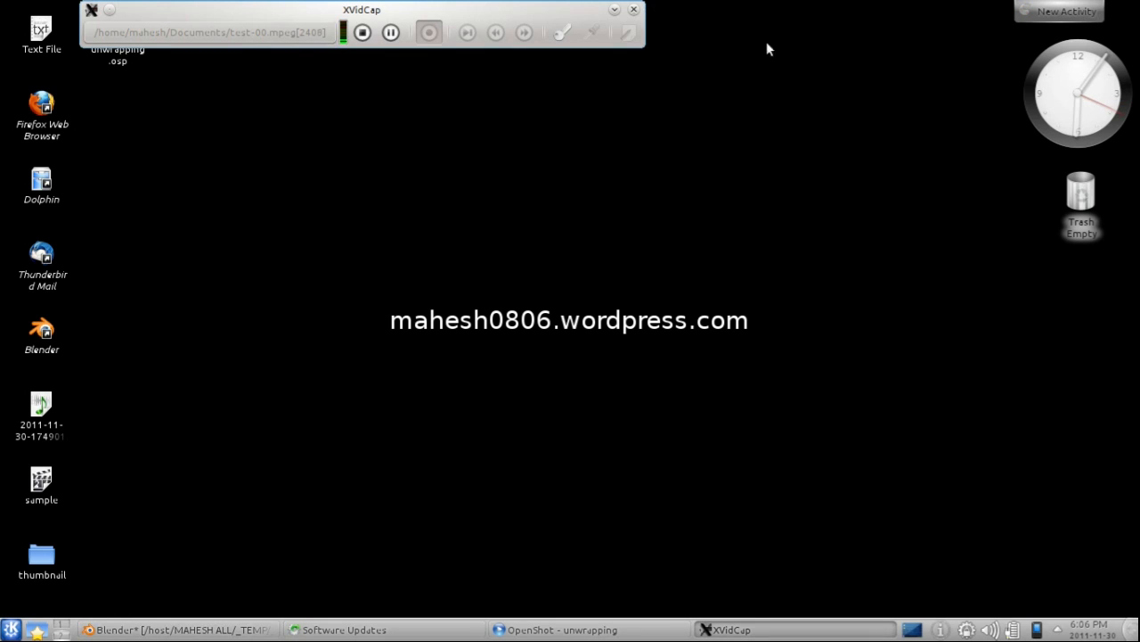
Step: Minimize Blender to show the bare KDE desktop
{"action": "left_click", "coordinate": [614, 10]}
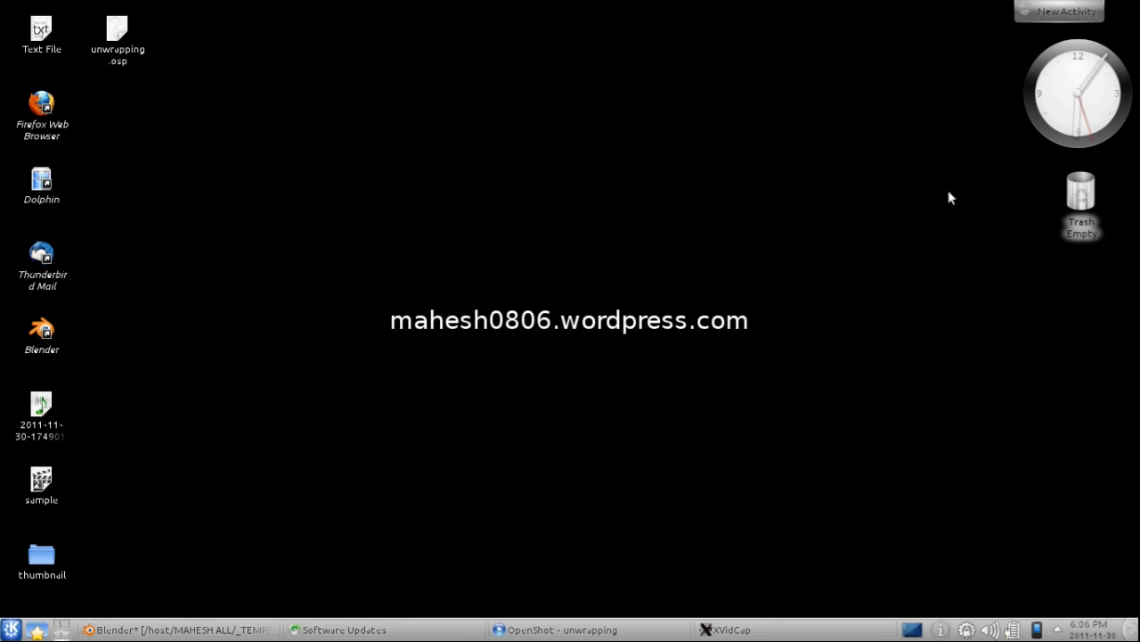
{"action": "mouse_move", "coordinate": [916, 437]}
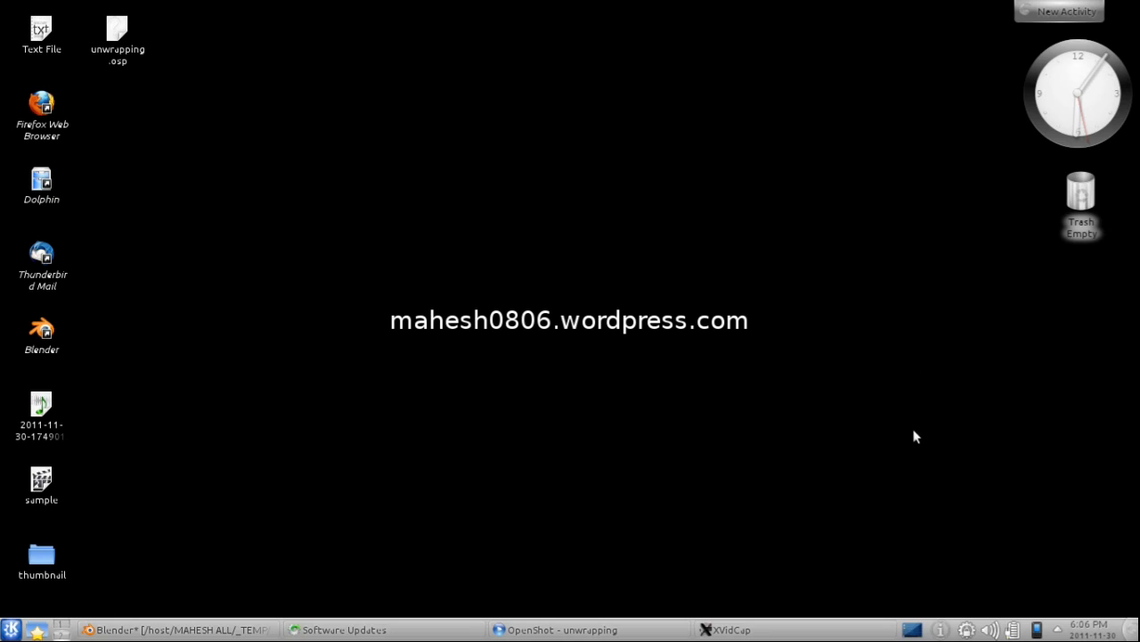
{"action": "mouse_move", "coordinate": [862, 577]}
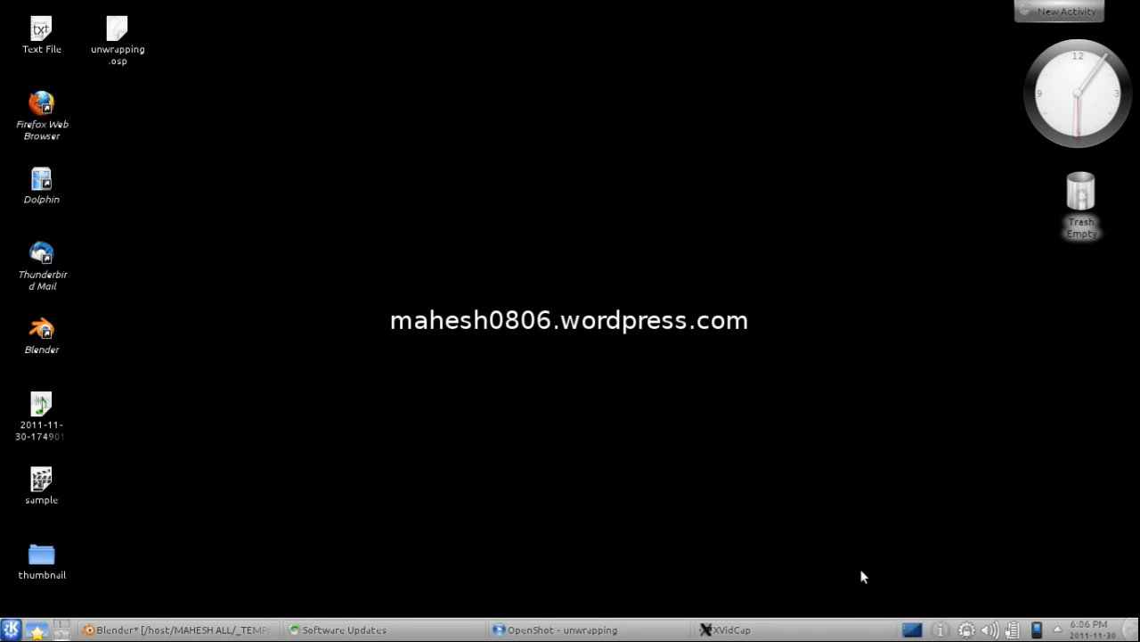